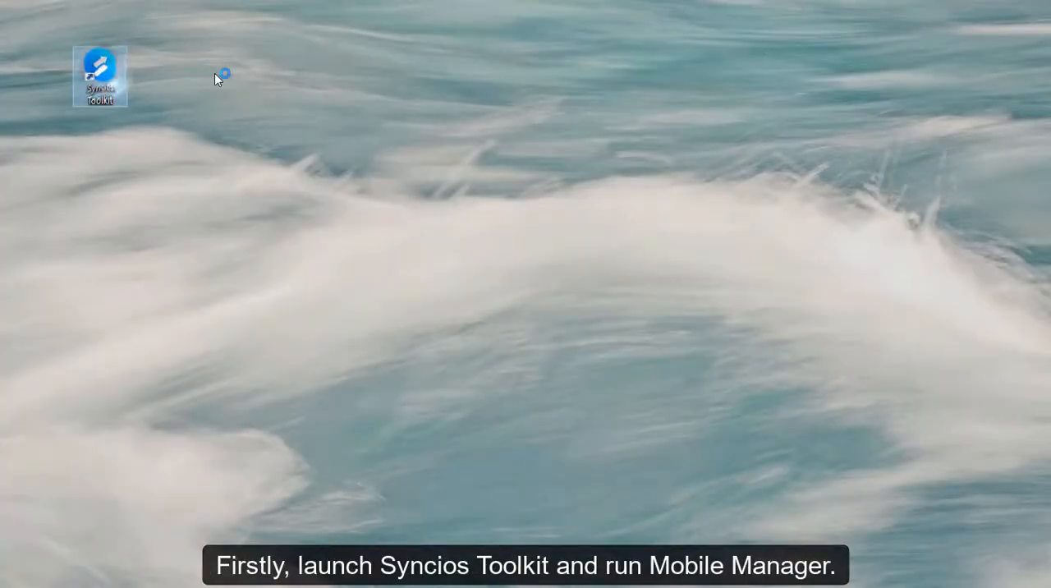
# Step: Launch Syncios Toolkit from the desktop and start Mobile Manager
pyautogui.doubleClick(98, 76)
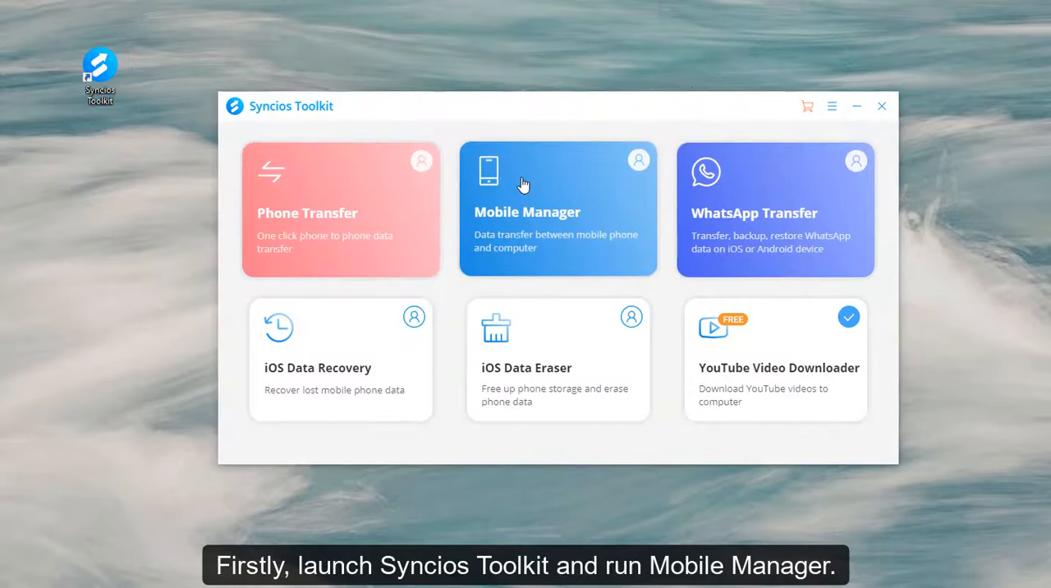
pyautogui.click(559, 210)
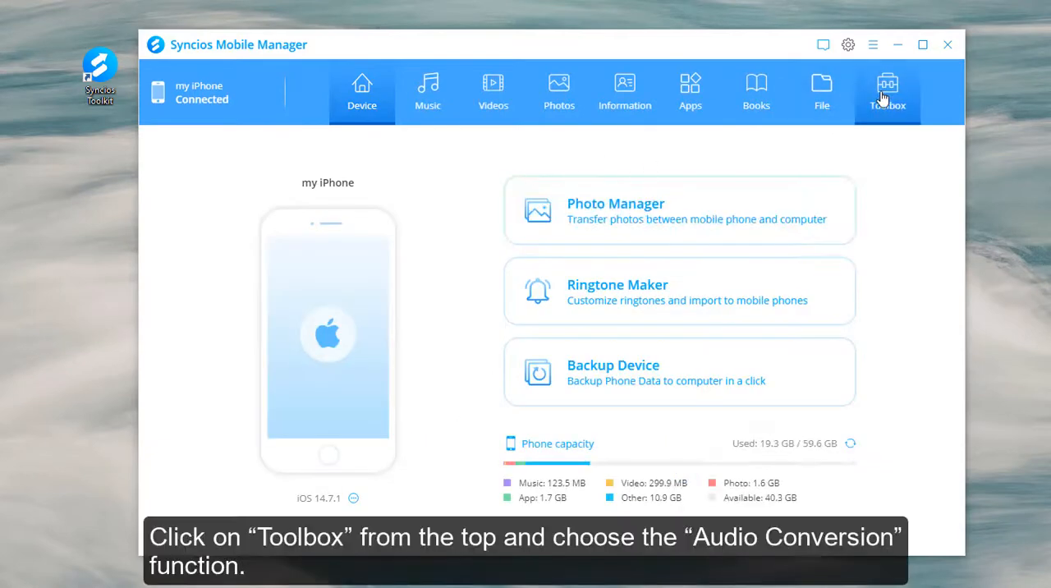
# Step: Add Tom Odell - Heal.mp3 to the Toolbox Audio Conversion list
pyautogui.click(887, 91)
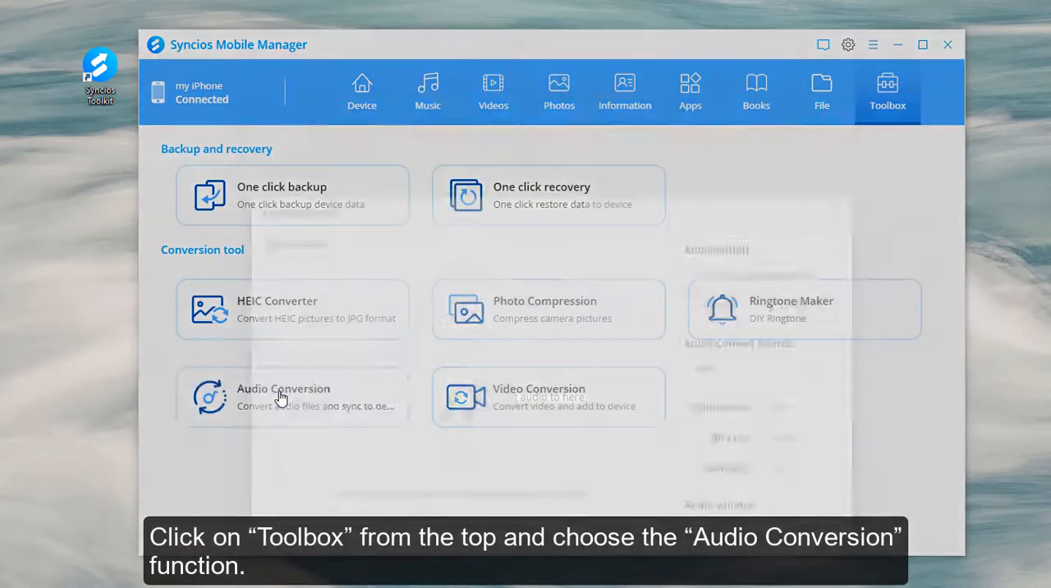
pyautogui.click(283, 397)
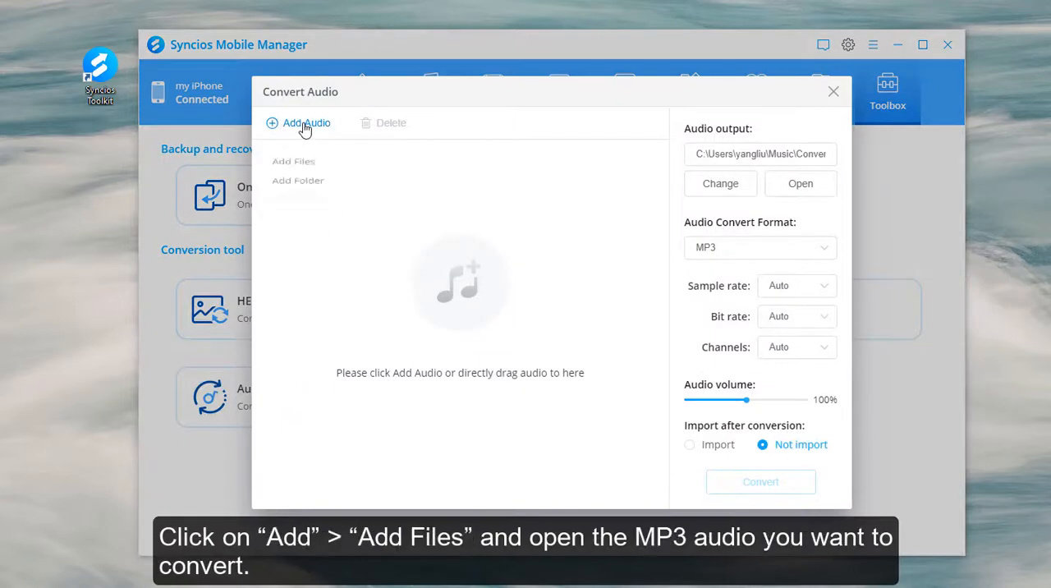
pyautogui.click(294, 161)
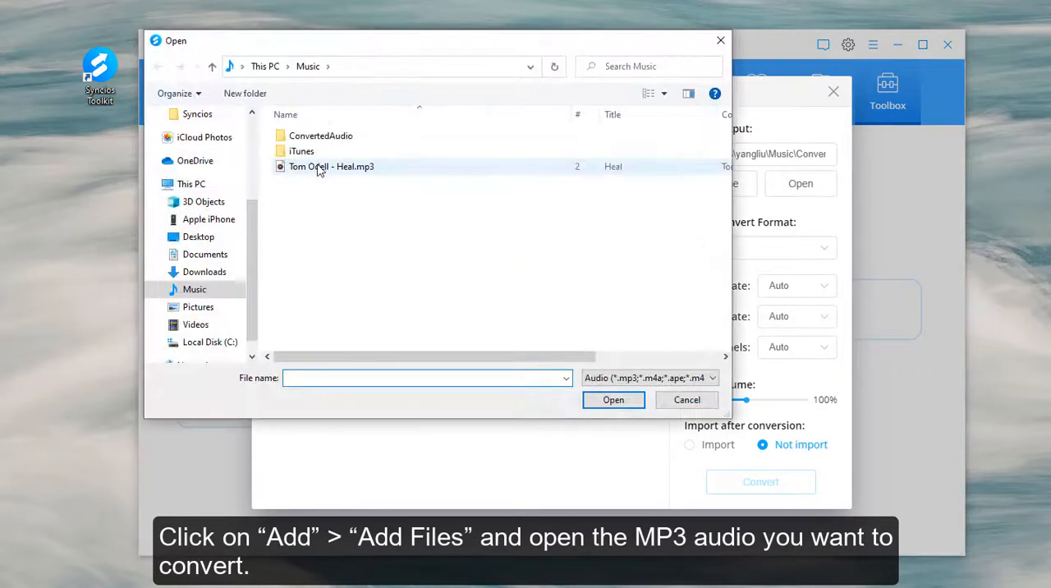
pyautogui.click(332, 166)
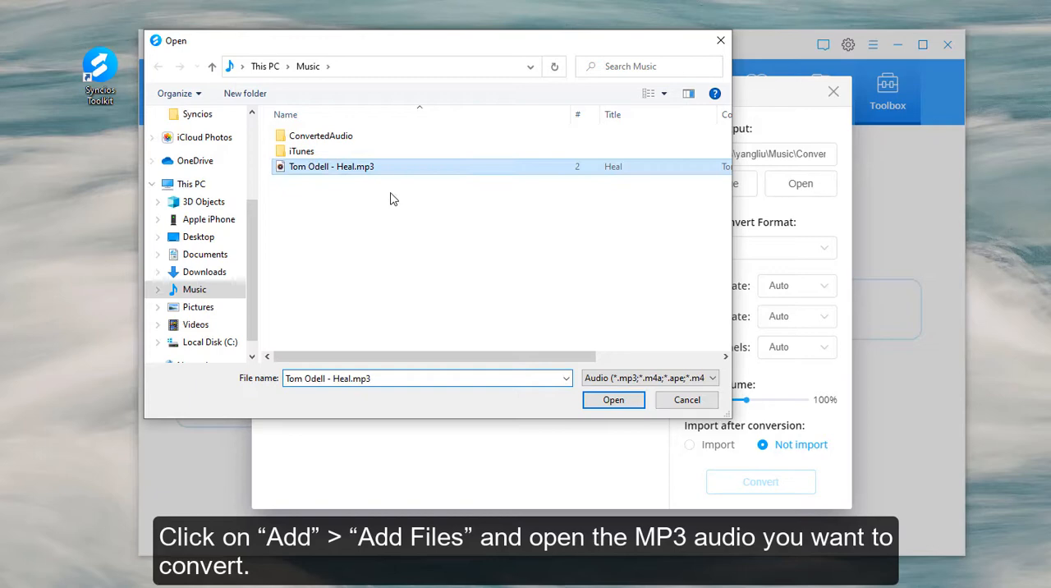
pyautogui.click(613, 401)
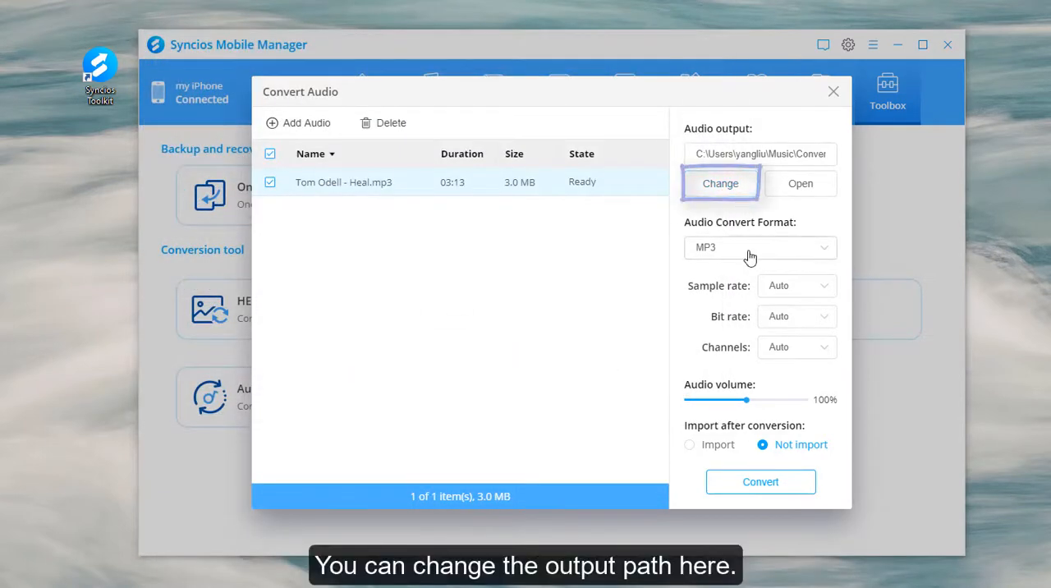
# Step: Set the output format to M4R and convert Tom Odell - Heal.mp3
pyautogui.click(756, 246)
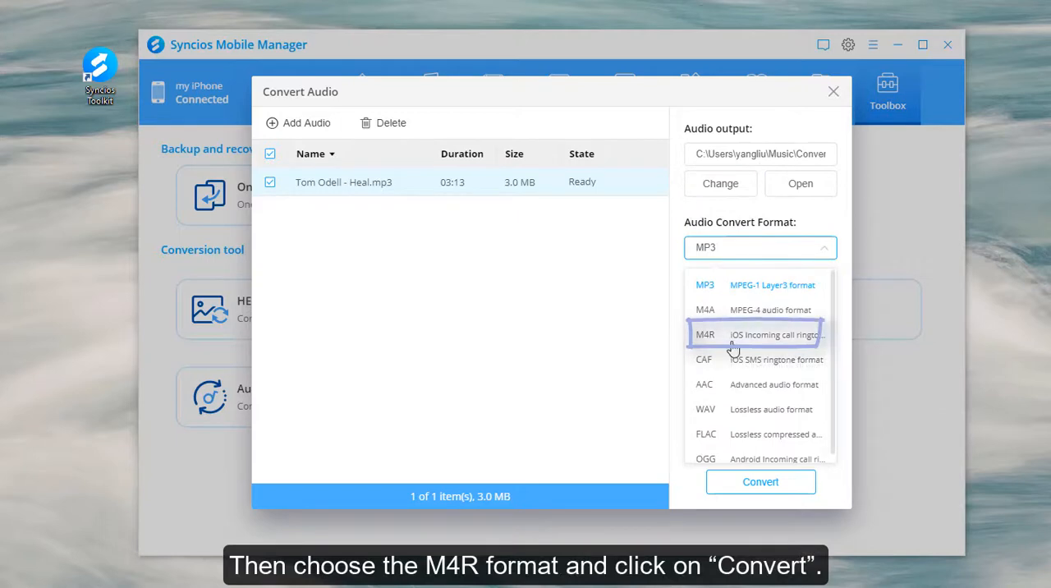
pyautogui.click(706, 335)
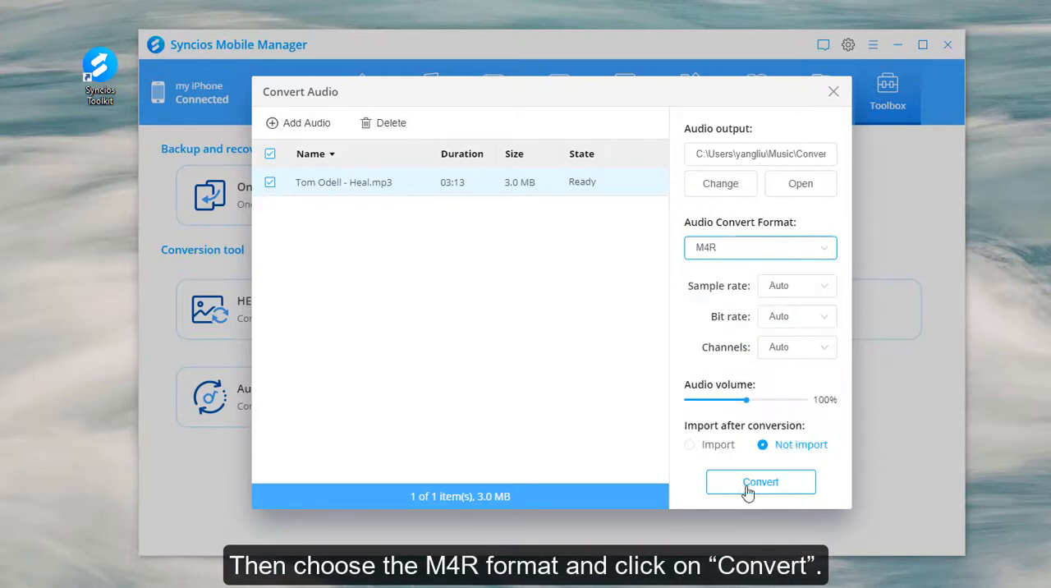
pyautogui.click(759, 483)
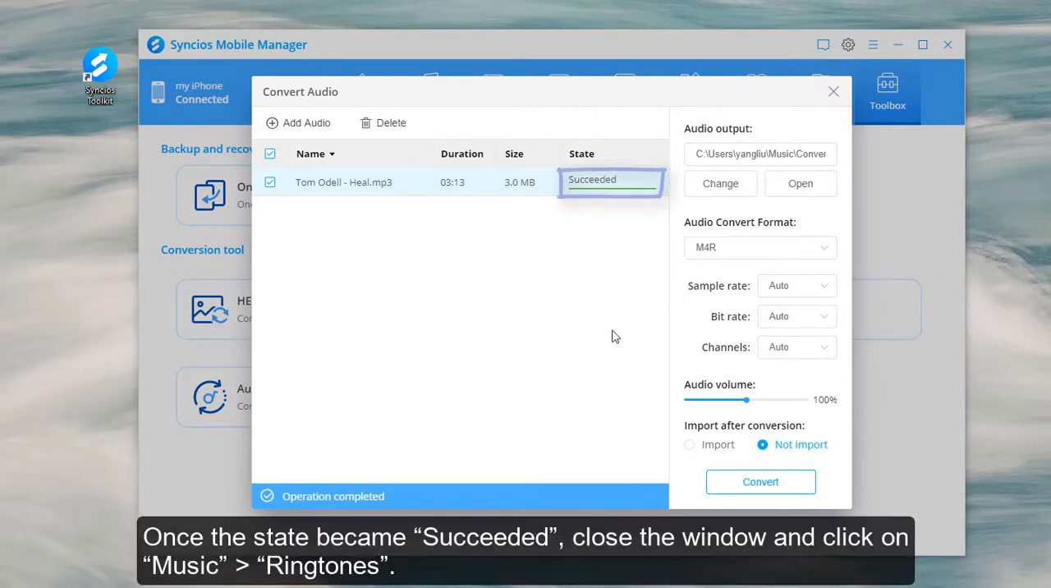
# Step: Leave the converter and show the iPhone's empty Ringtones list under Music
pyautogui.click(833, 90)
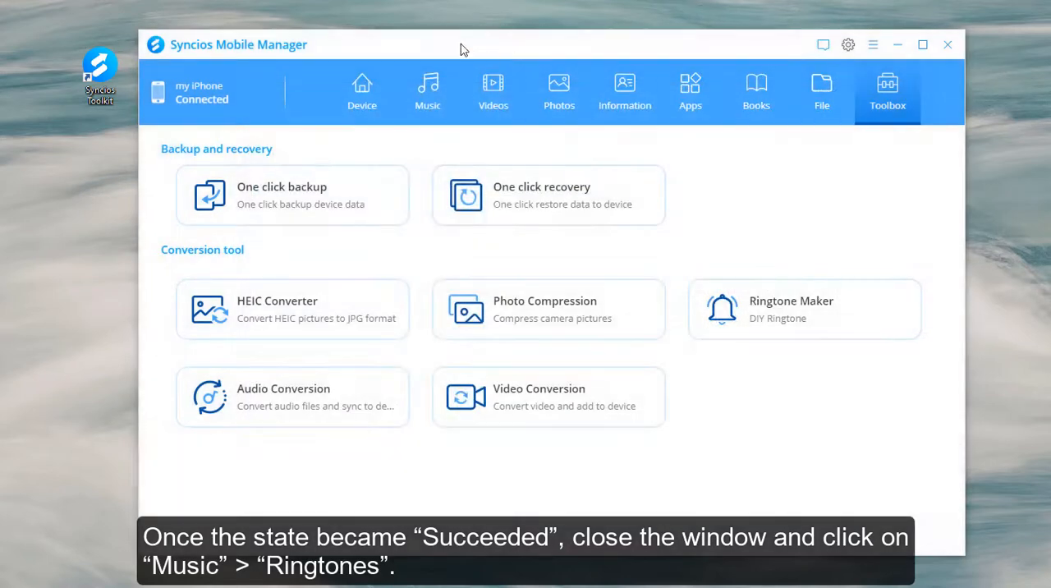
pyautogui.click(428, 90)
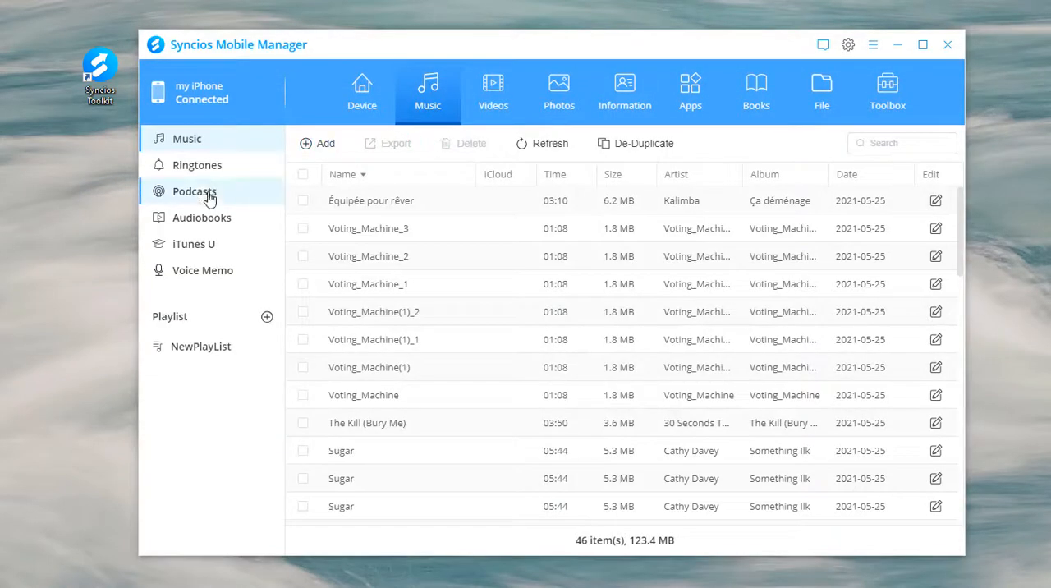
pyautogui.click(197, 164)
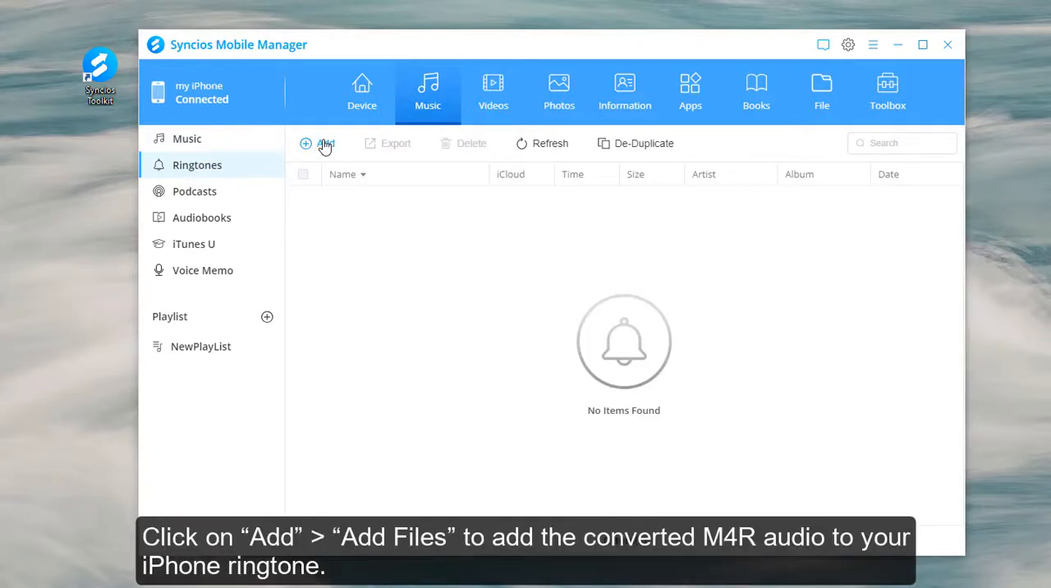
# Step: Import Tom Odell - Heal.m4r from ConvertedAudio as a ringtone and acknowledge completion
pyautogui.click(320, 143)
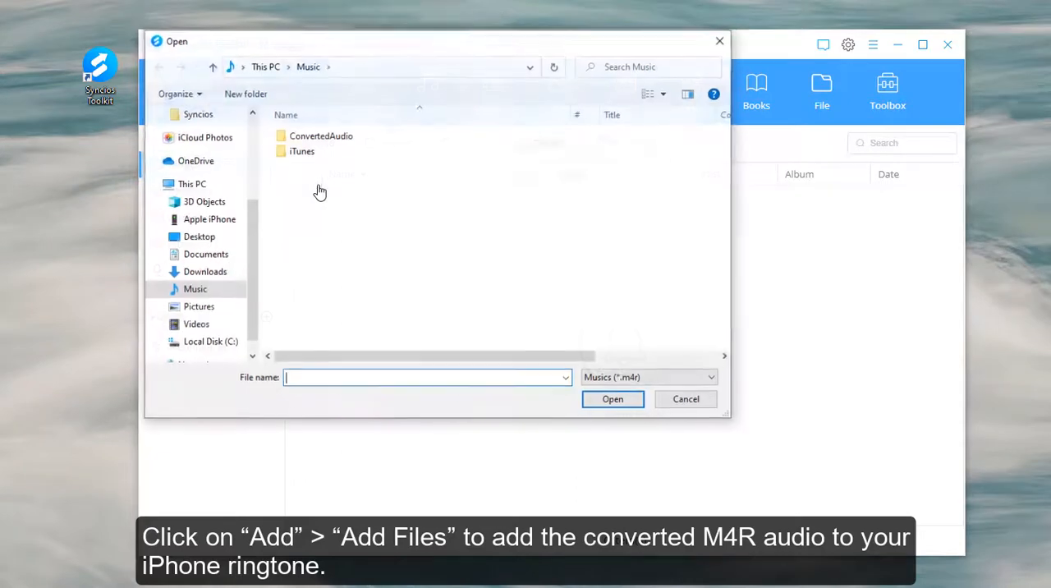
pyautogui.doubleClick(320, 135)
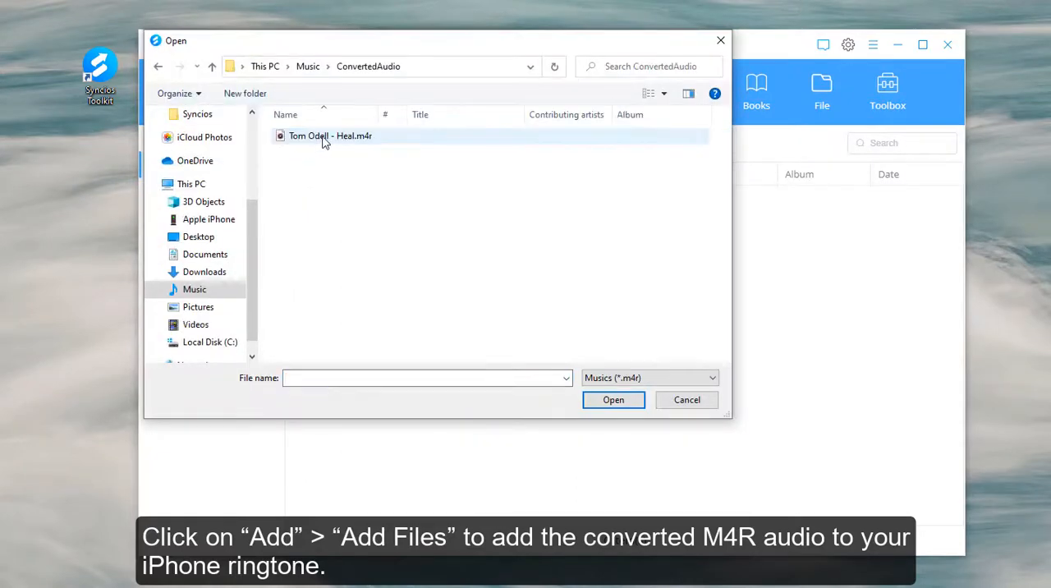
pyautogui.click(330, 134)
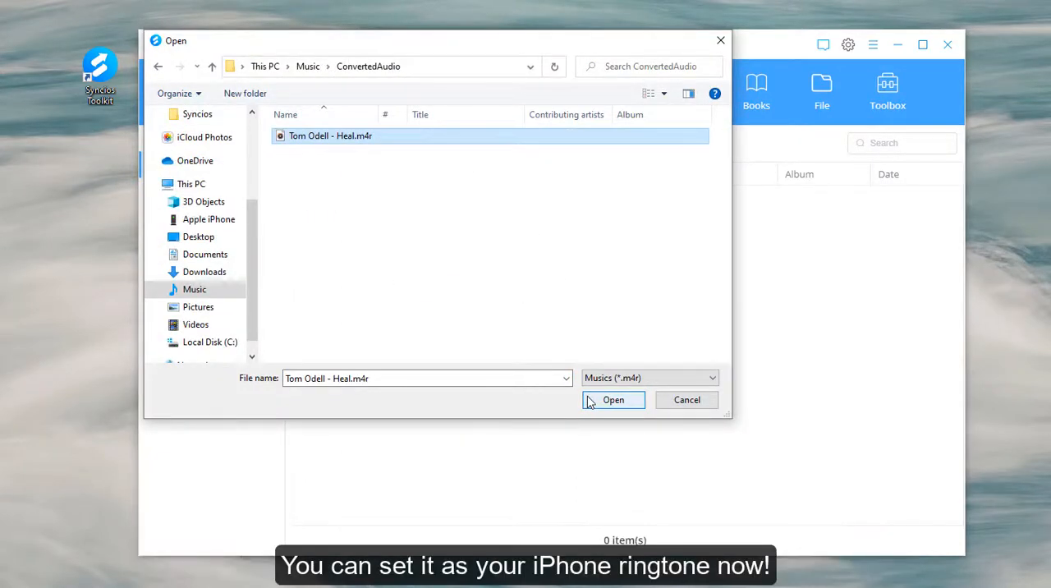
pyautogui.click(615, 401)
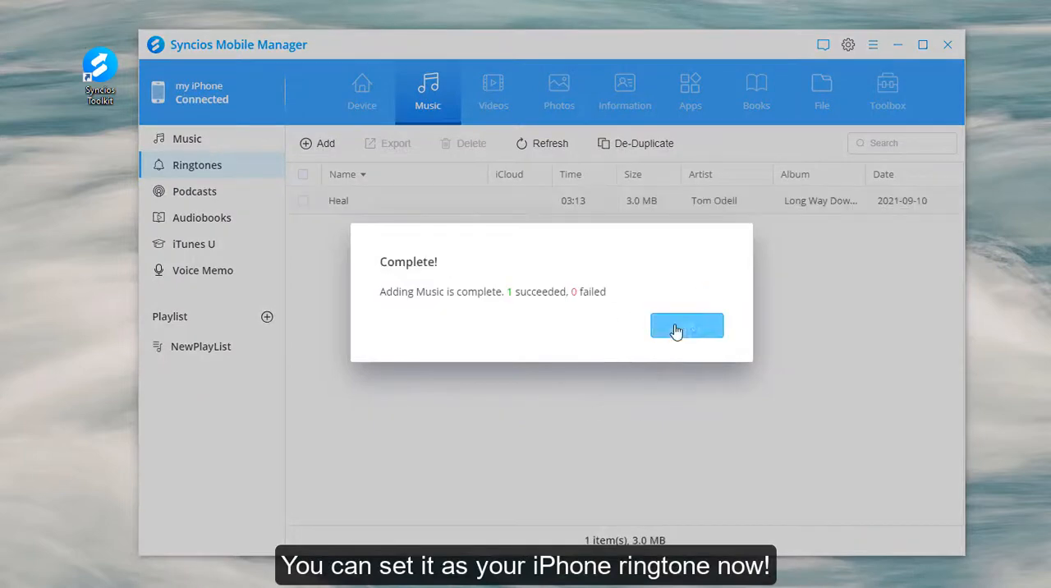
pyautogui.click(687, 325)
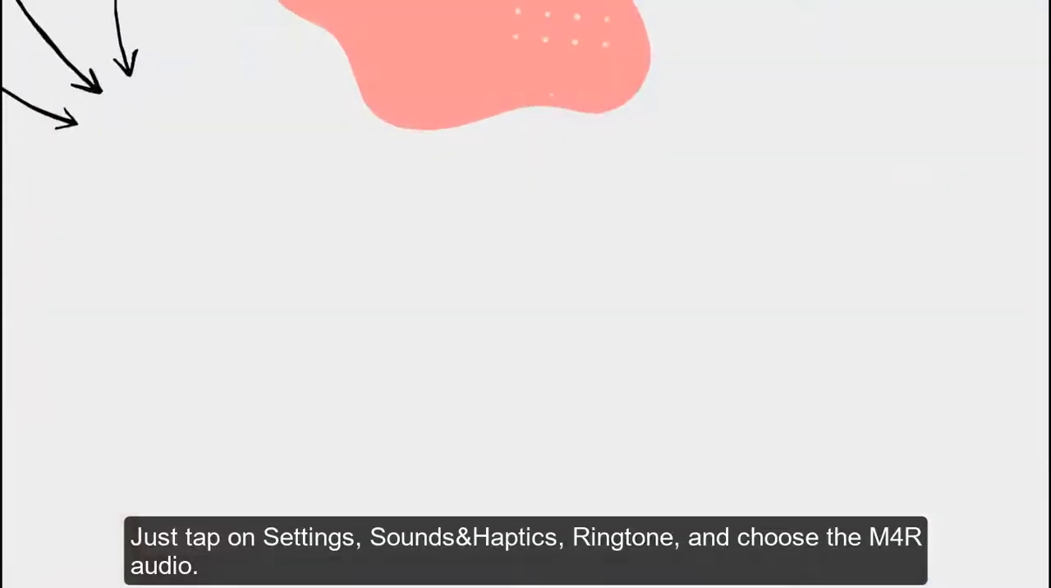